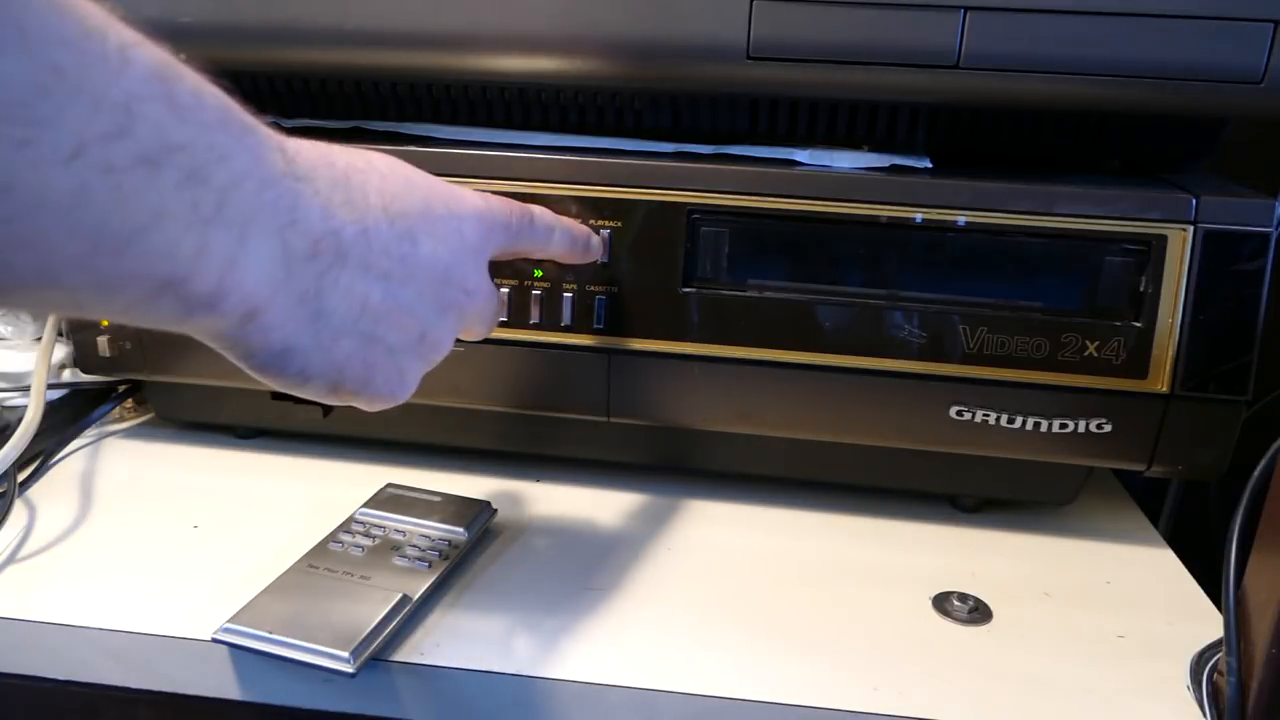
click(604, 237)
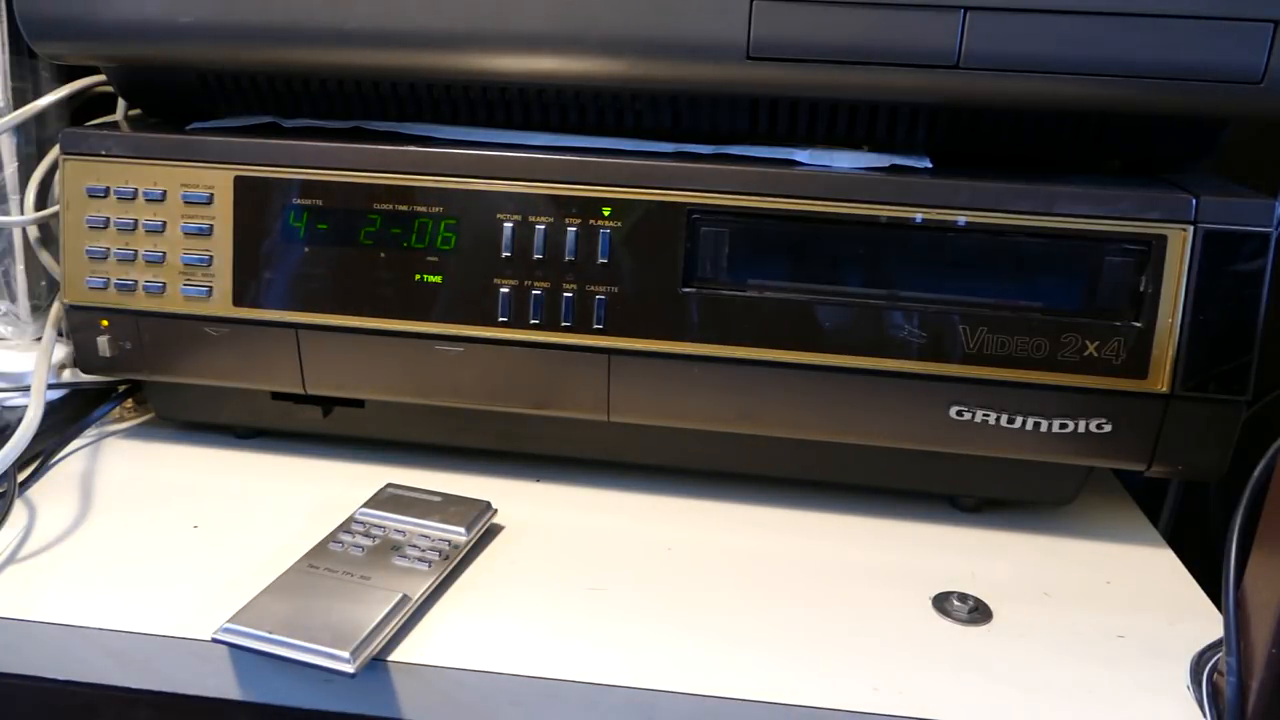